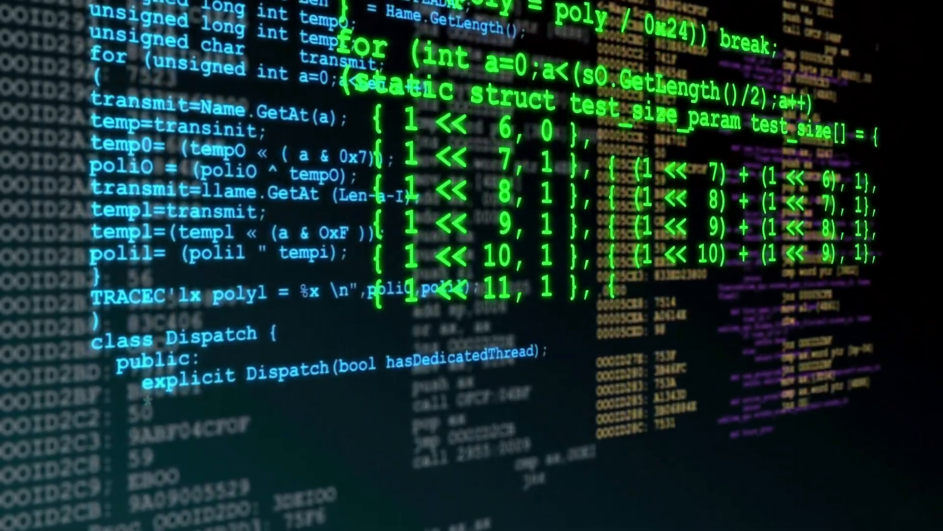
scroll(down, 3)
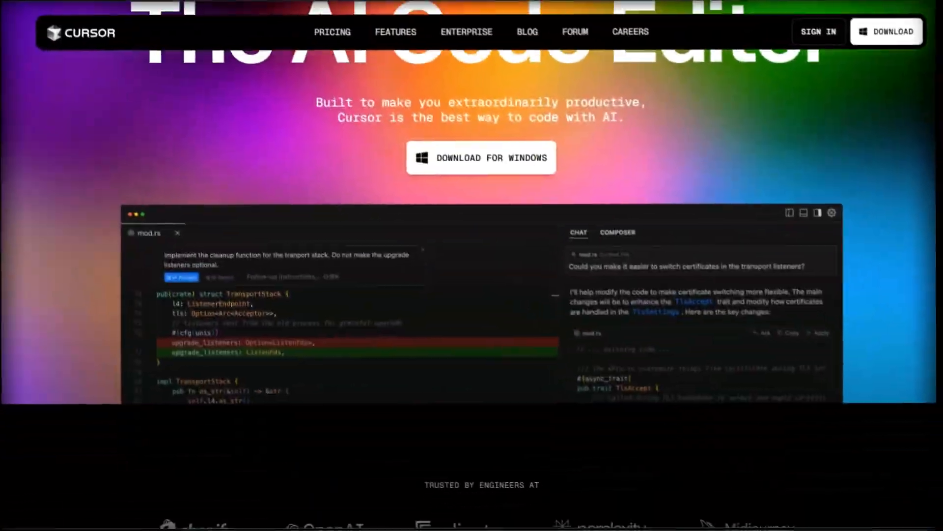
scroll(down, 3)
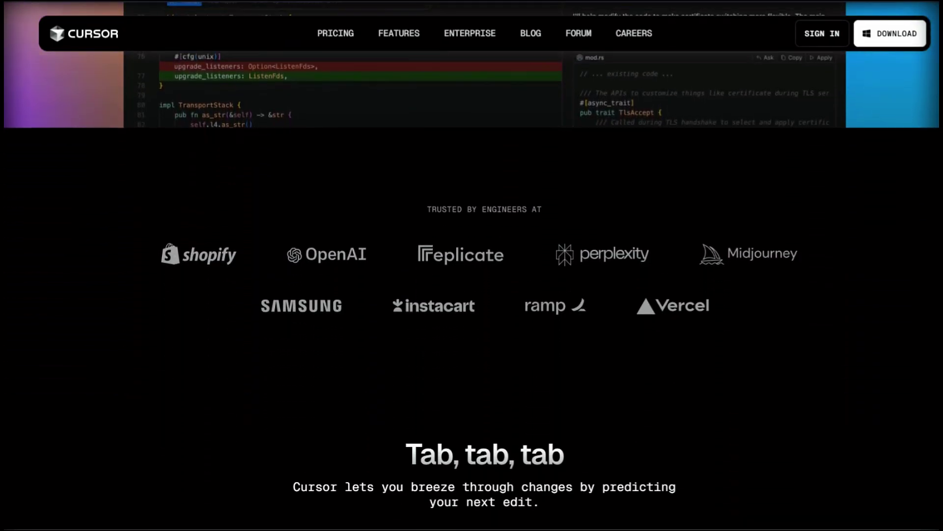